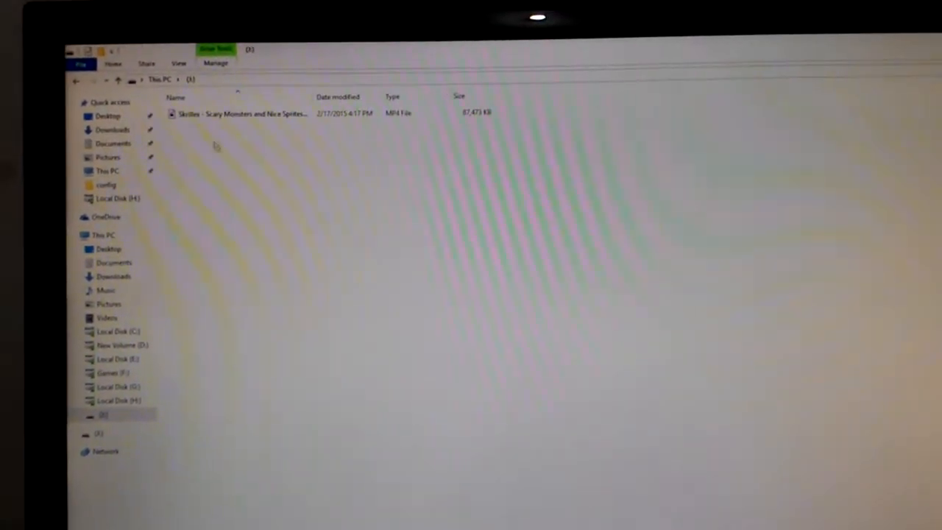
Step: Play the Skrillex MP4 video in Movies & TV, then close the player
double_click(243, 113)
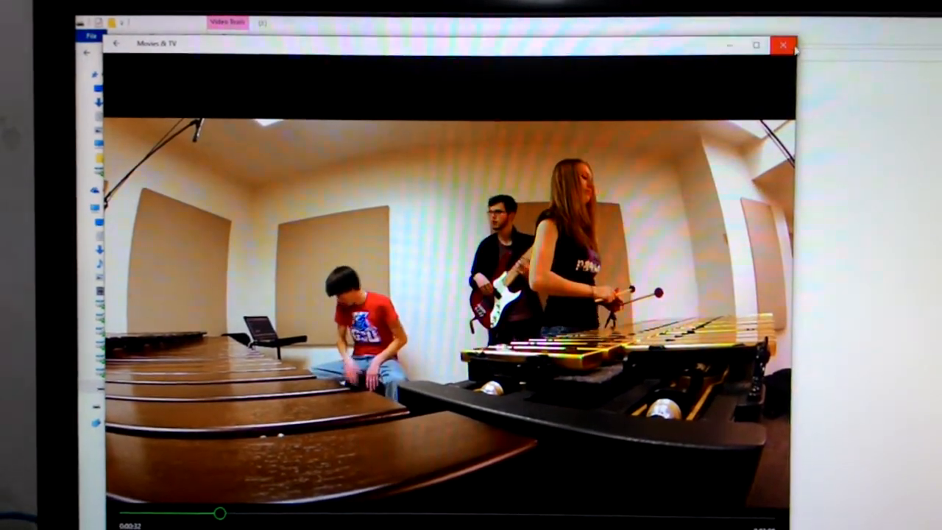
click(782, 45)
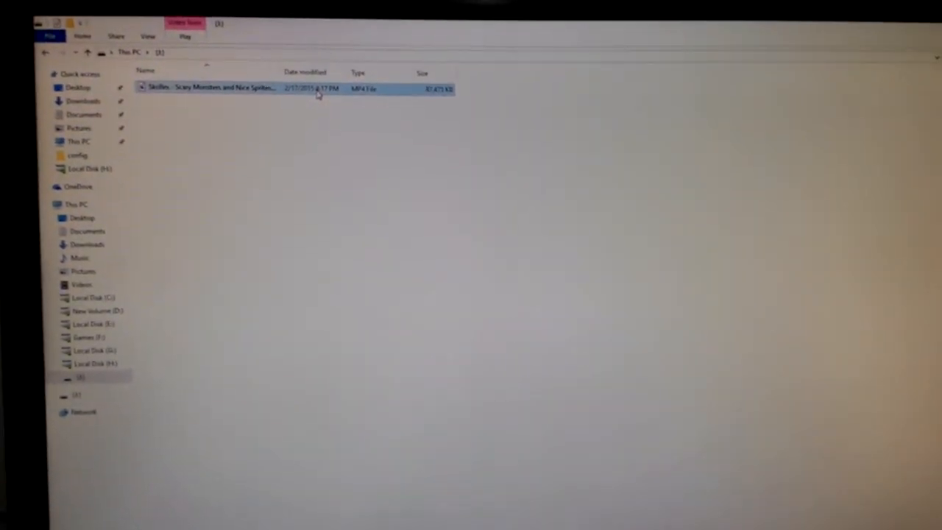